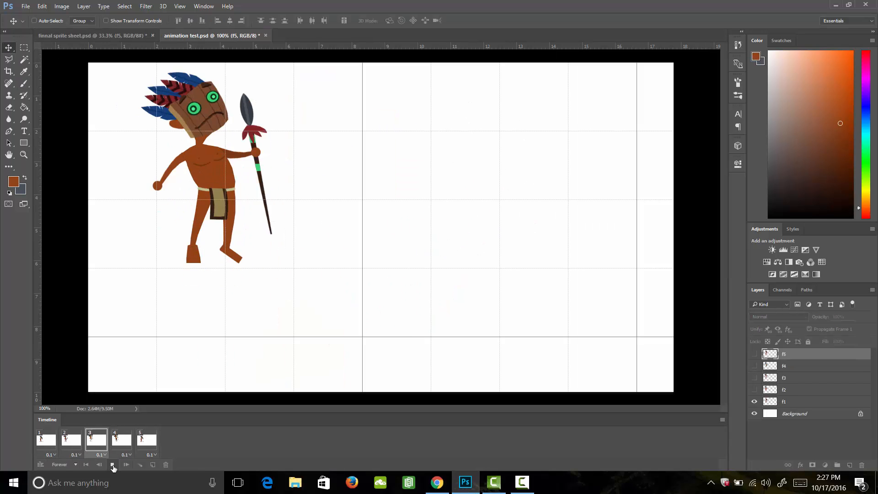
# Step: Play the tribal sprite animation, then paint colour over the character's boots on Layer 15
pyautogui.click(243, 35)
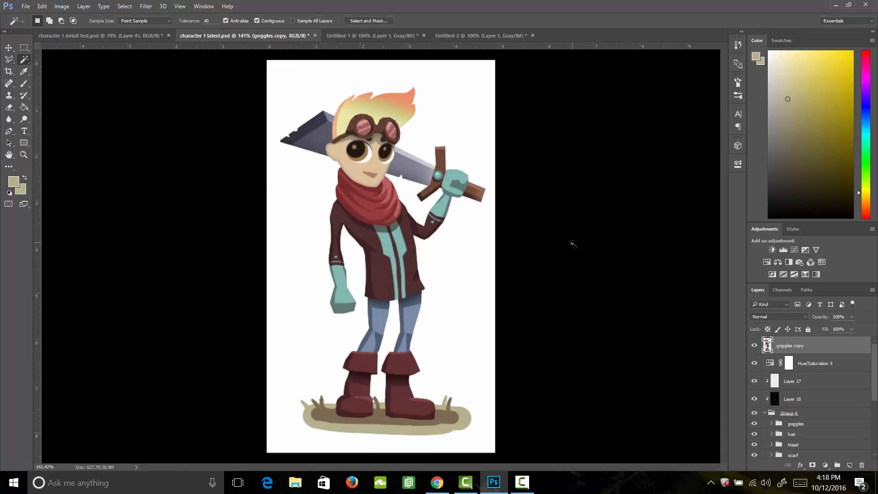
pyautogui.moveTo(565, 233)
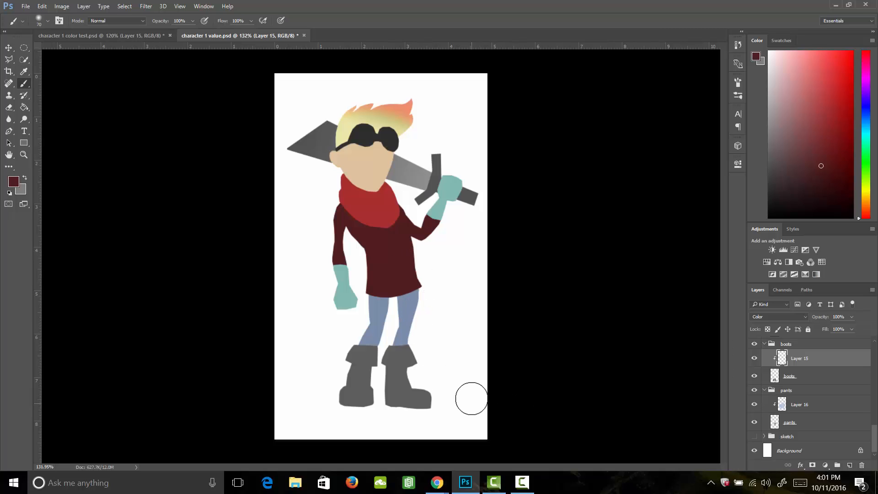
pyautogui.moveTo(471, 399); pyautogui.dragTo(354, 400)
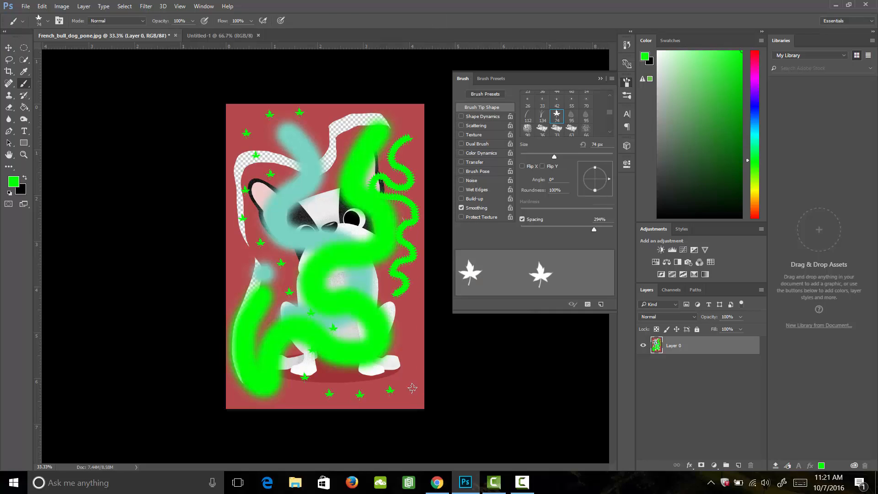
# Step: Resize the leaf brush tip from 74 px to about 80 px
pyautogui.moveTo(552, 157); pyautogui.dragTo(557, 157)
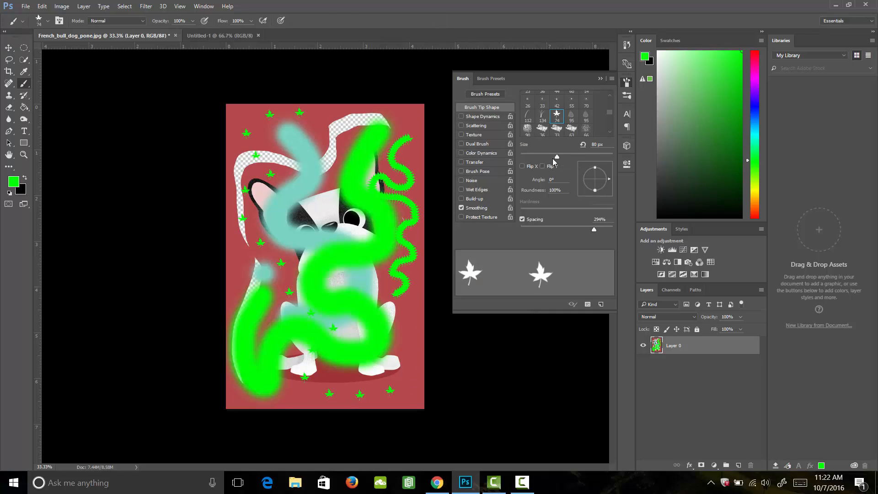
pyautogui.moveTo(557, 156); pyautogui.dragTo(536, 157)
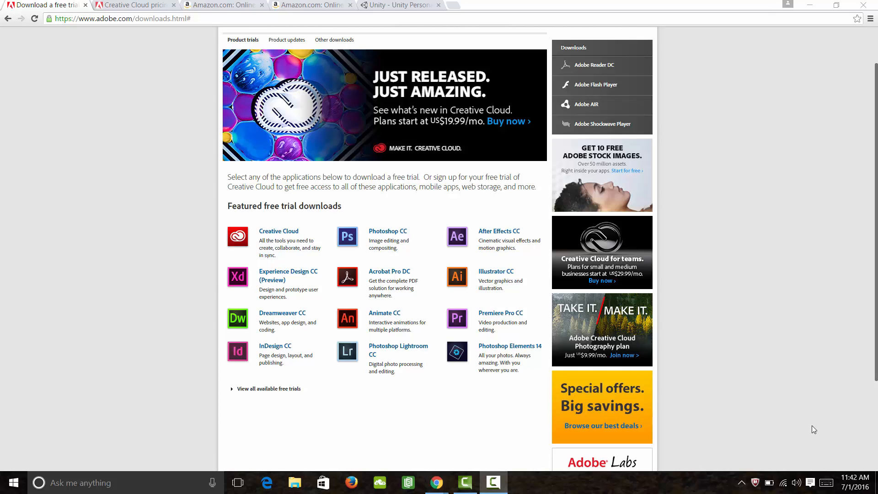
# Step: Pick a product from Adobe's featured free trial downloads list
pyautogui.click(464, 483)
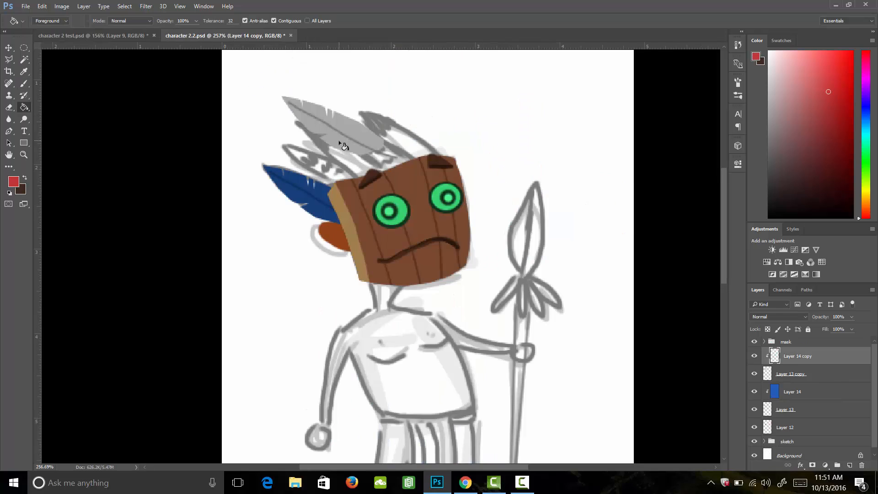
# Step: Fill a grey feather with colour and play the four-frame walk-right animation
pyautogui.click(336, 129)
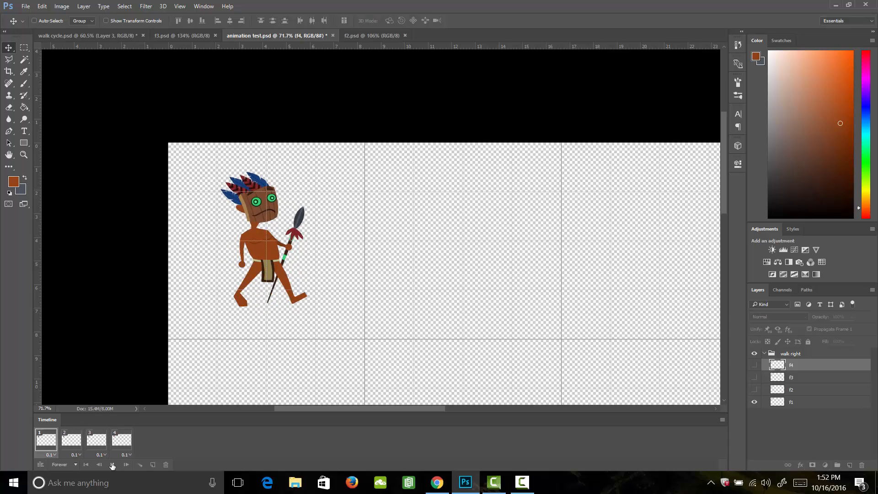
pyautogui.click(84, 36)
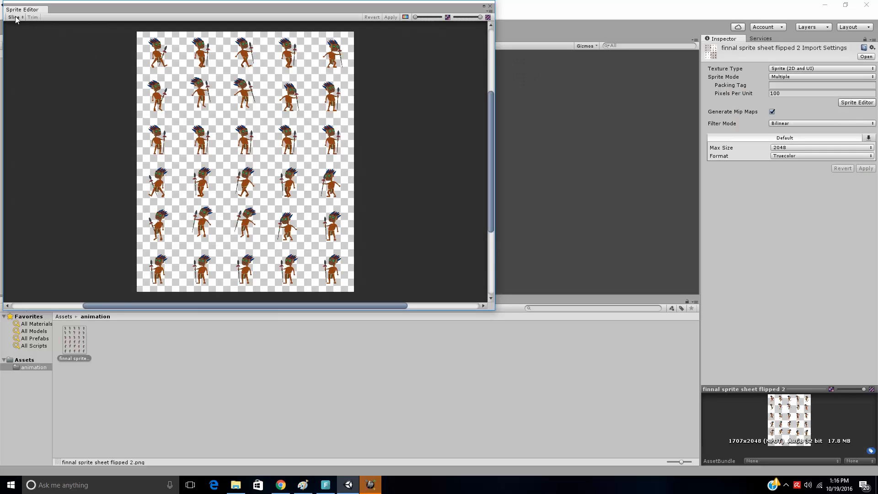
# Step: Open the Sprite Editor's Slice options for the flipped walk-cycle sprite sheet
pyautogui.click(14, 17)
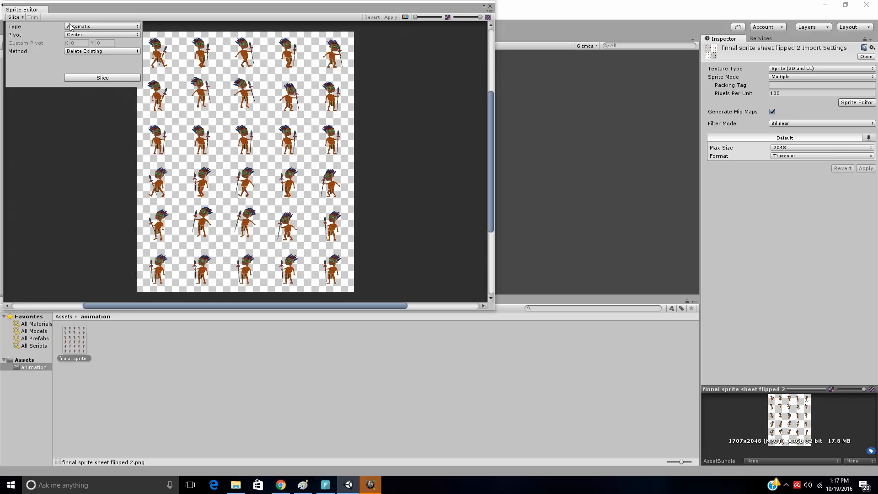
pyautogui.moveTo(70, 38)
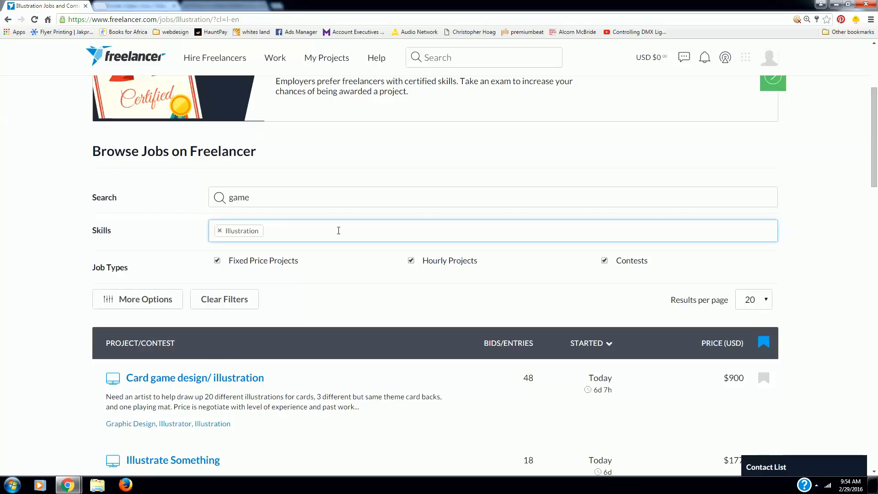
# Step: Add Graphic Design to the Skills filter and scroll through the updated game projects
pyautogui.write('Graphic Design')
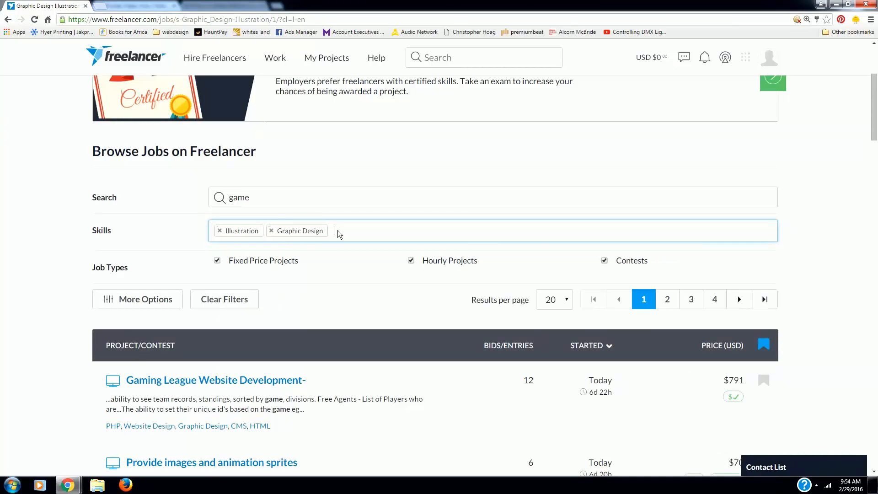
pyautogui.scroll(-3)
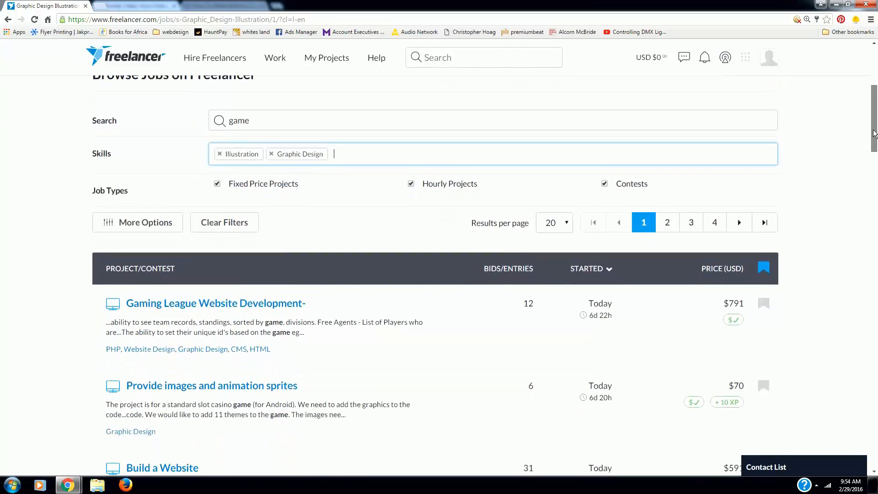